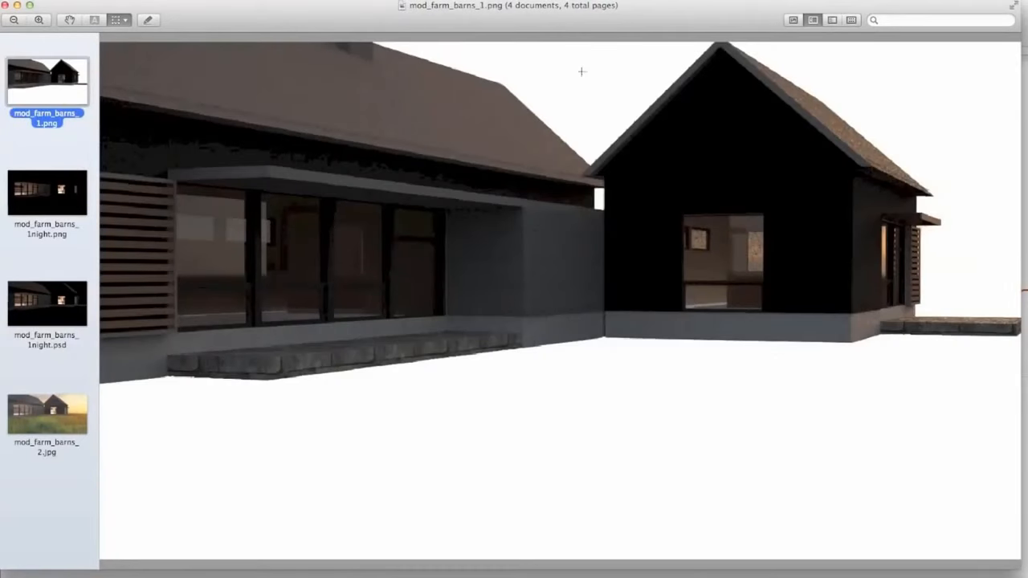
# - Scatter Common fern 1 plants on the dirt ground and brush Grass 6 over the hillside
pyautogui.click(47, 303)
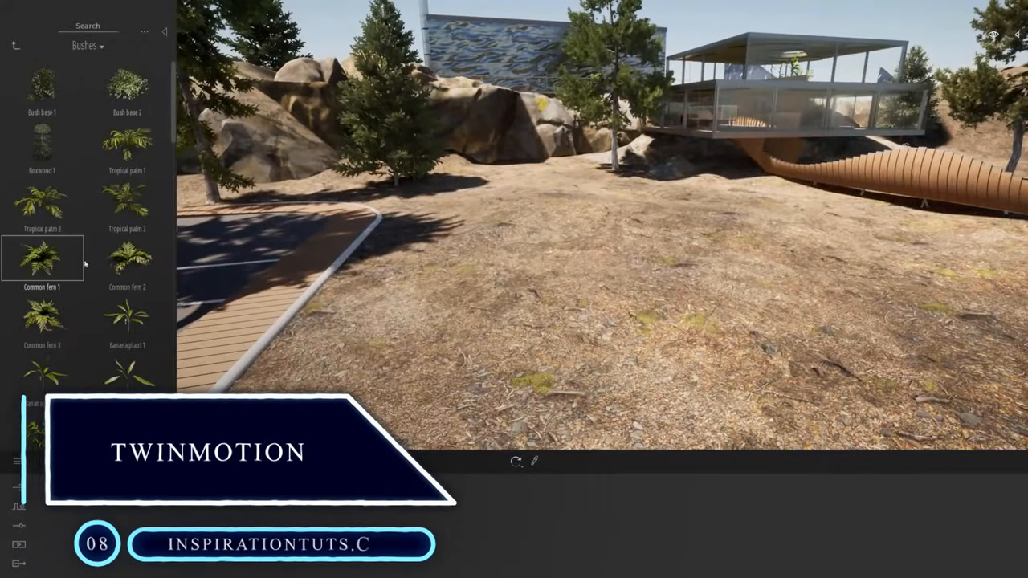
pyautogui.click(599, 306)
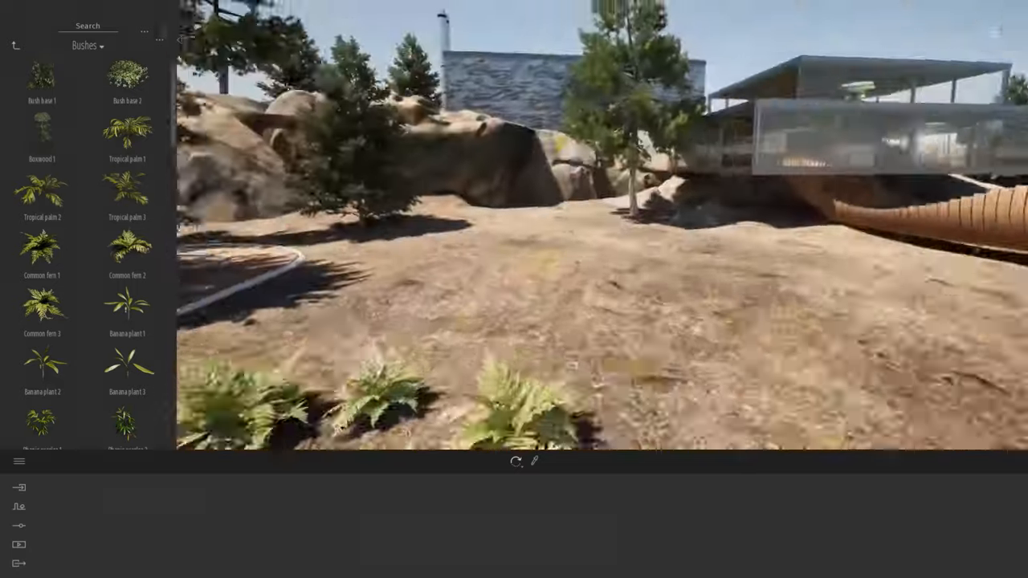
pyautogui.click(127, 130)
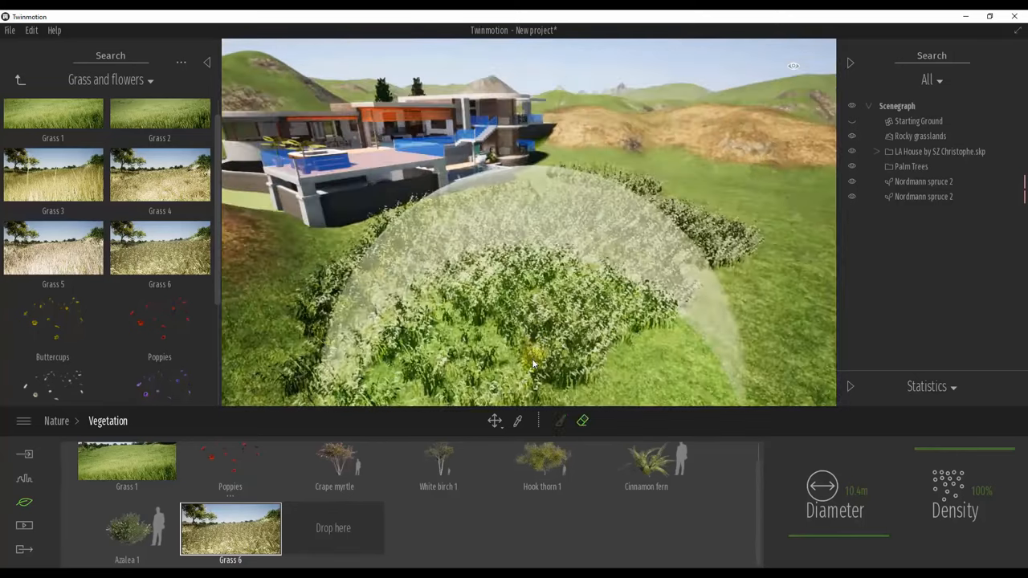
pyautogui.click(583, 421)
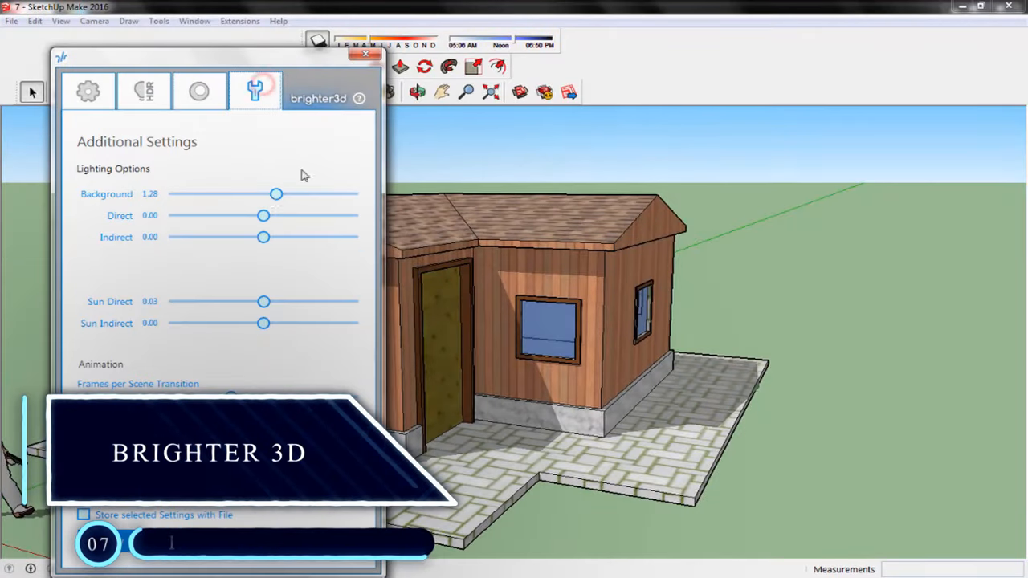
# - Nudge the brighter3d background lighting strength slider and start the raytraced render
pyautogui.moveTo(277, 194); pyautogui.dragTo(281, 193)
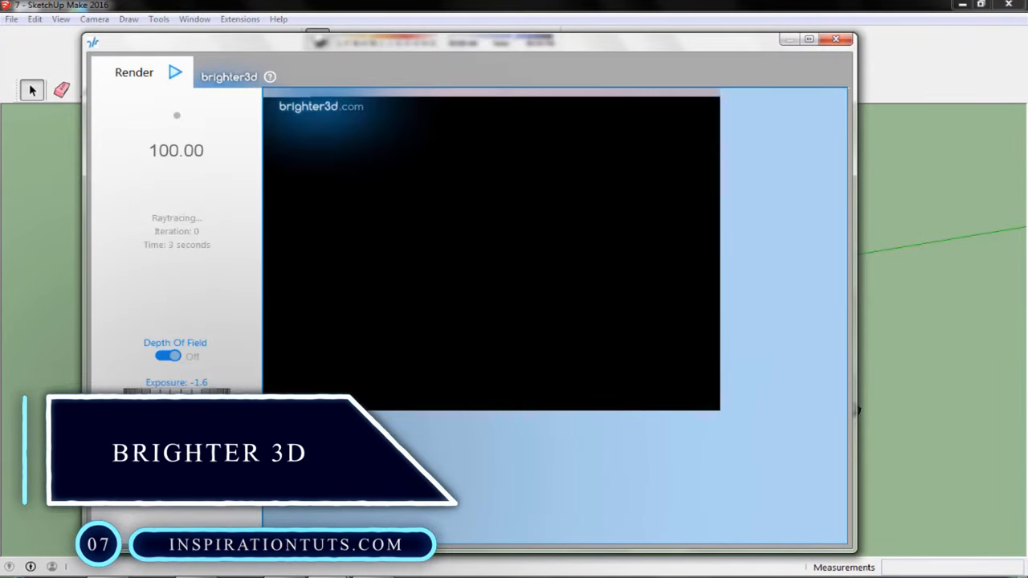
pyautogui.click(837, 38)
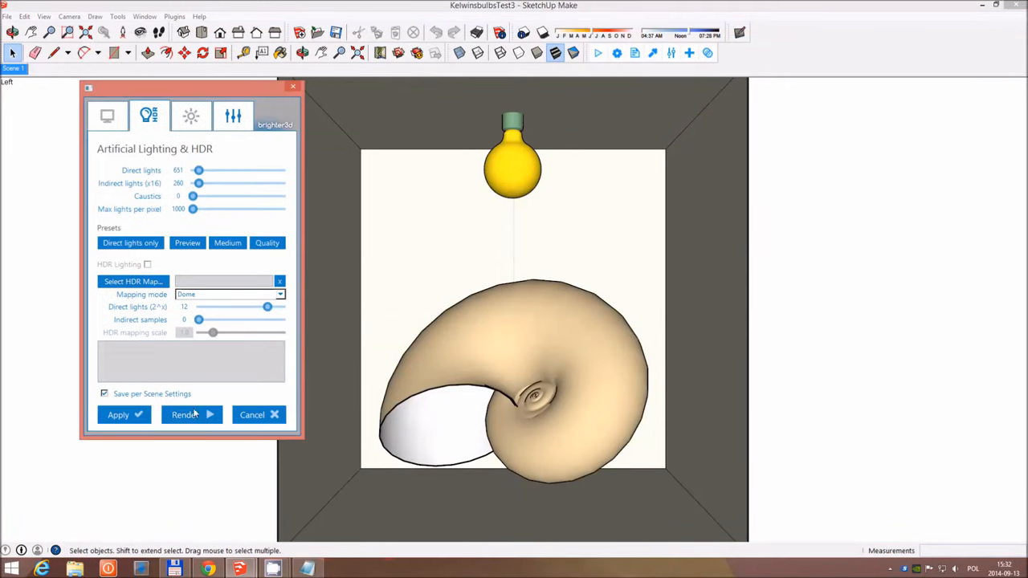
# - Set direct lights to 0, indirect lights to 426, apply direct-lights-only, and toggle sunlight
pyautogui.click(185, 415)
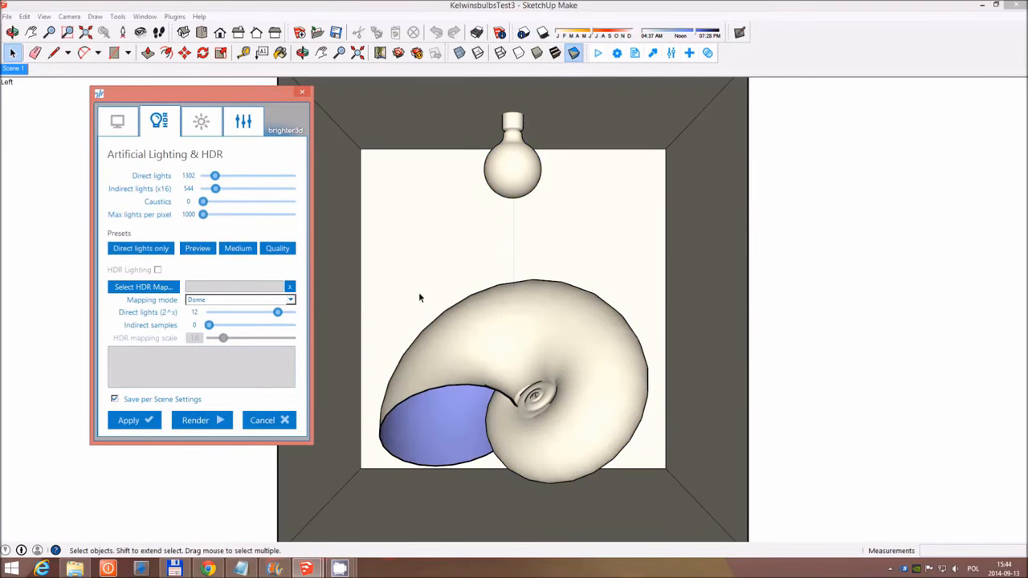
pyautogui.moveTo(214, 175); pyautogui.dragTo(215, 175)
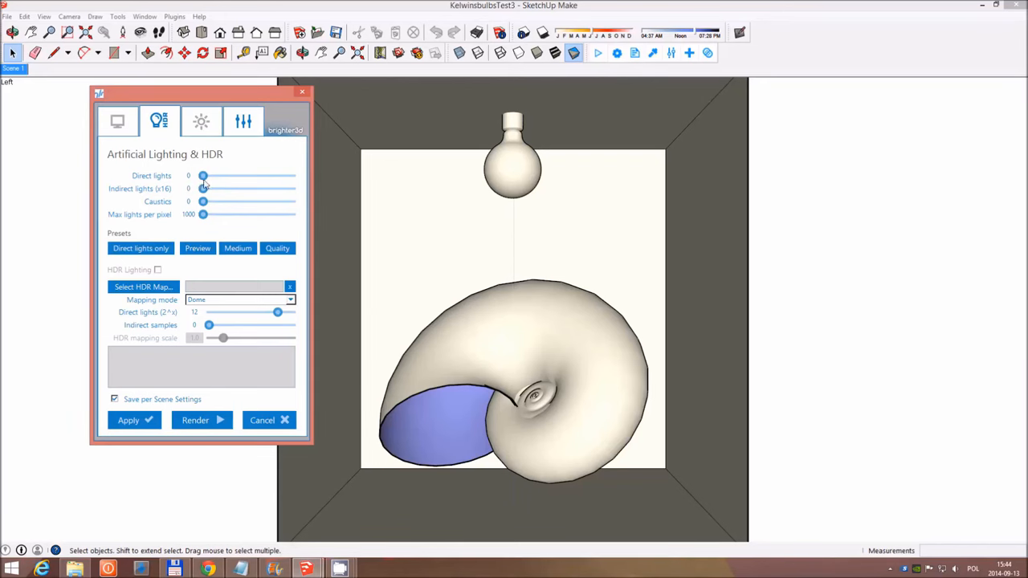
pyautogui.click(195, 420)
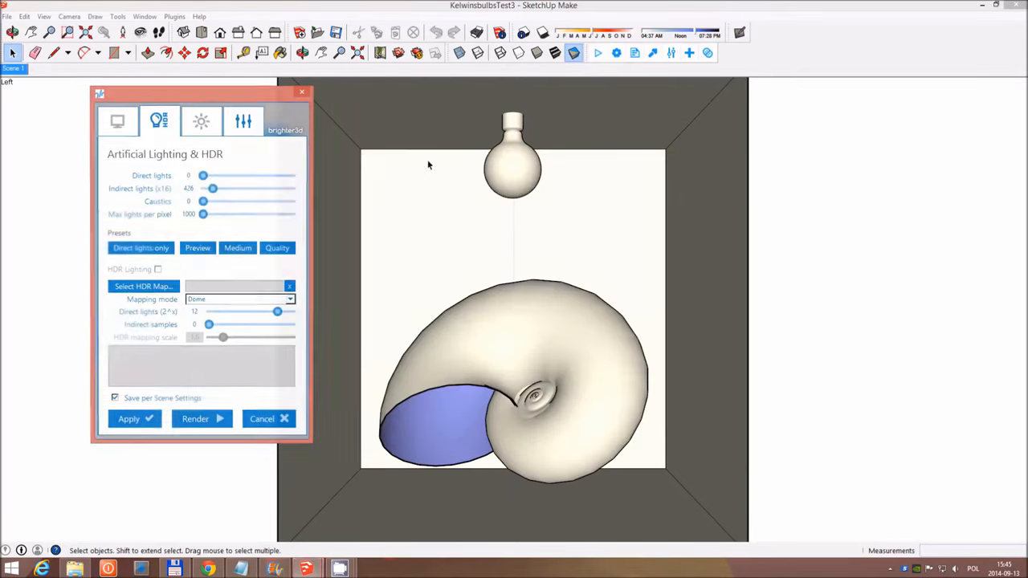
pyautogui.click(195, 418)
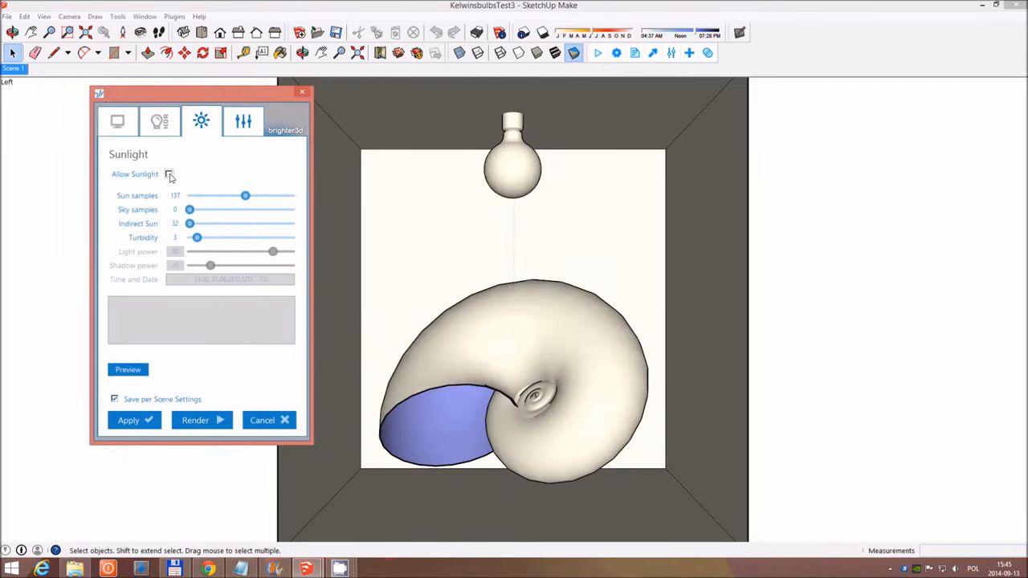
pyautogui.click(169, 175)
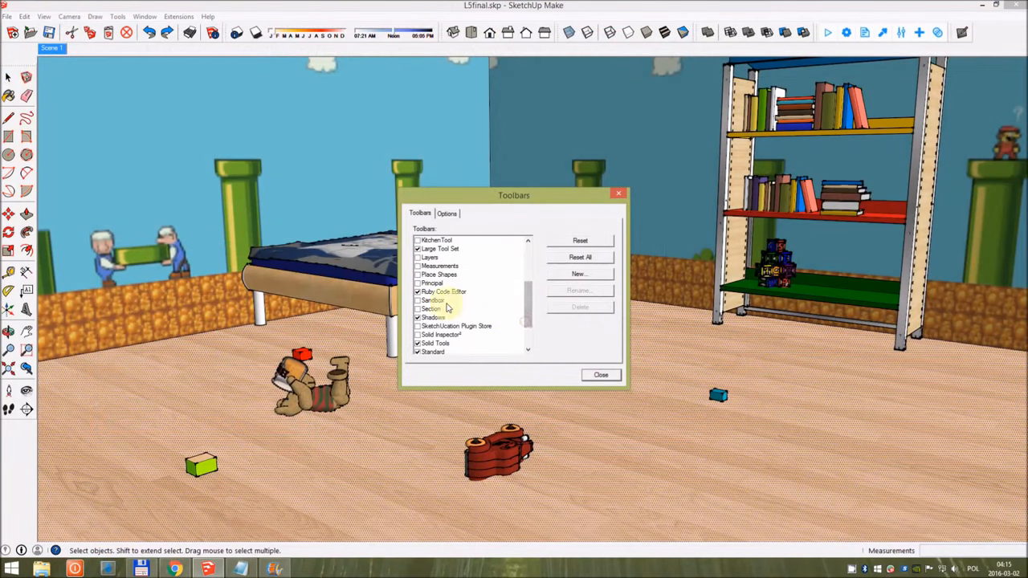
# - Show Shadow Settings and shift the shadow time so sunlight patches cross the bedroom floor
pyautogui.click(433, 318)
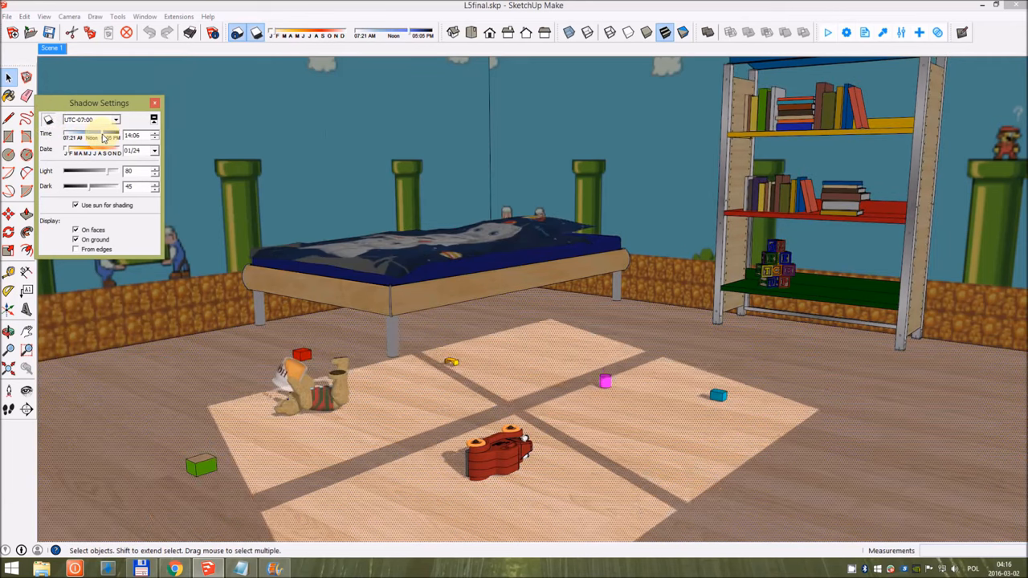
pyautogui.moveTo(108, 134); pyautogui.dragTo(100, 135)
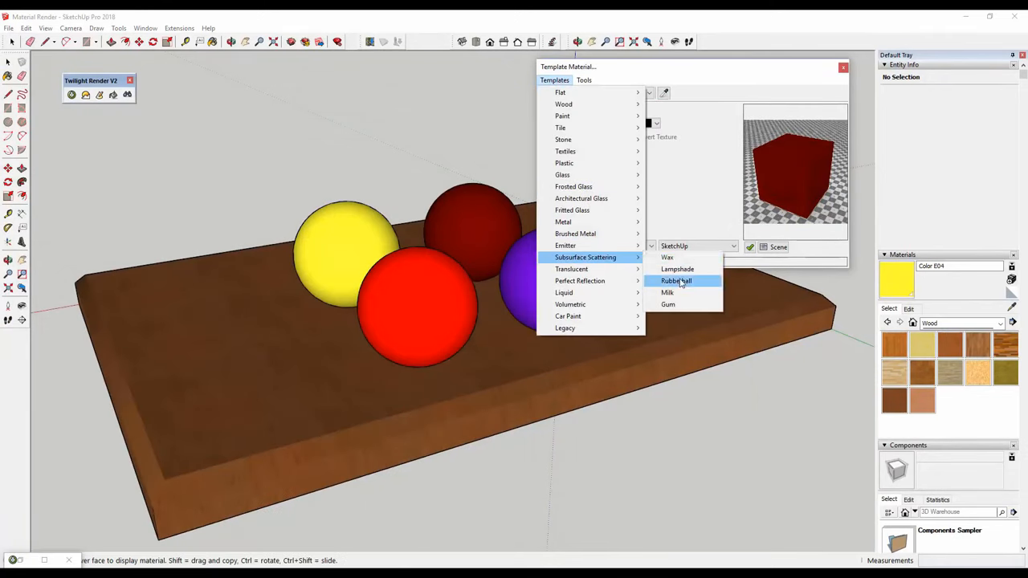
# - Apply the Rubber Ball material, set render size 1920x1440, and pick the Medium preset
pyautogui.click(676, 281)
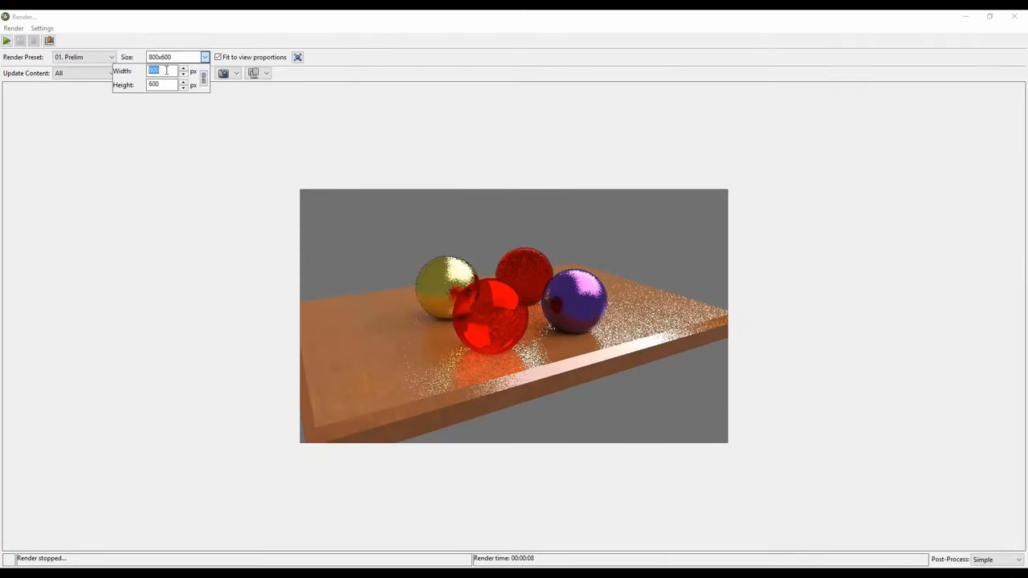
pyautogui.click(110, 57)
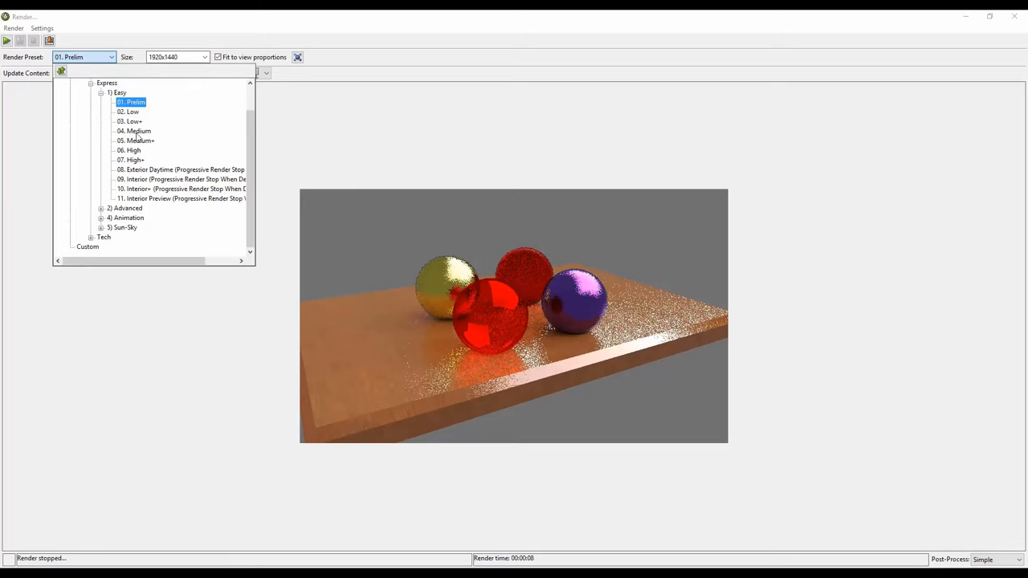
pyautogui.click(130, 150)
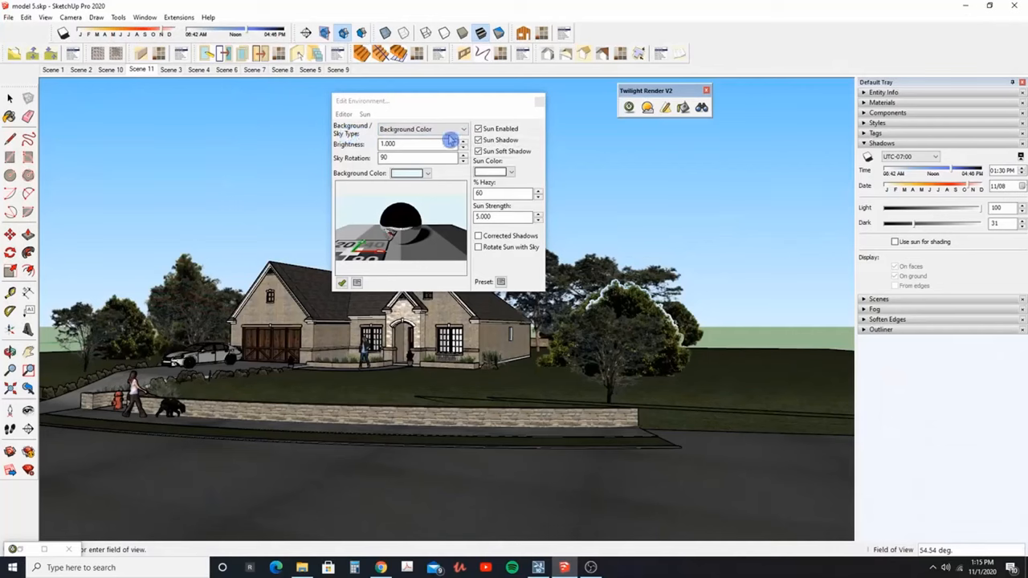
pyautogui.moveTo(869, 162)
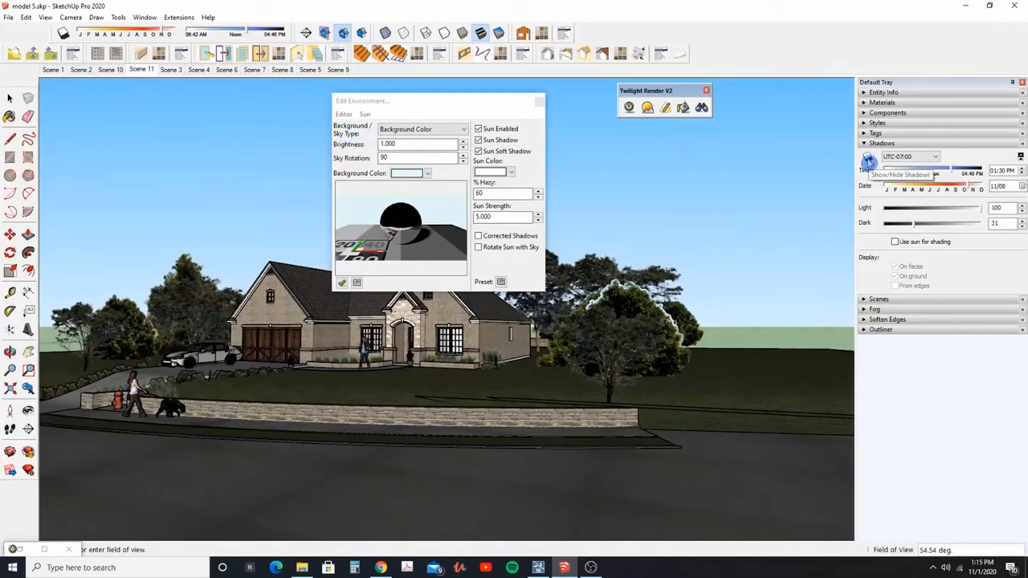
# - Enable Show/Hide Shadows in the Shadows tray so the house, trees and wall shade the lawn
pyautogui.click(894, 275)
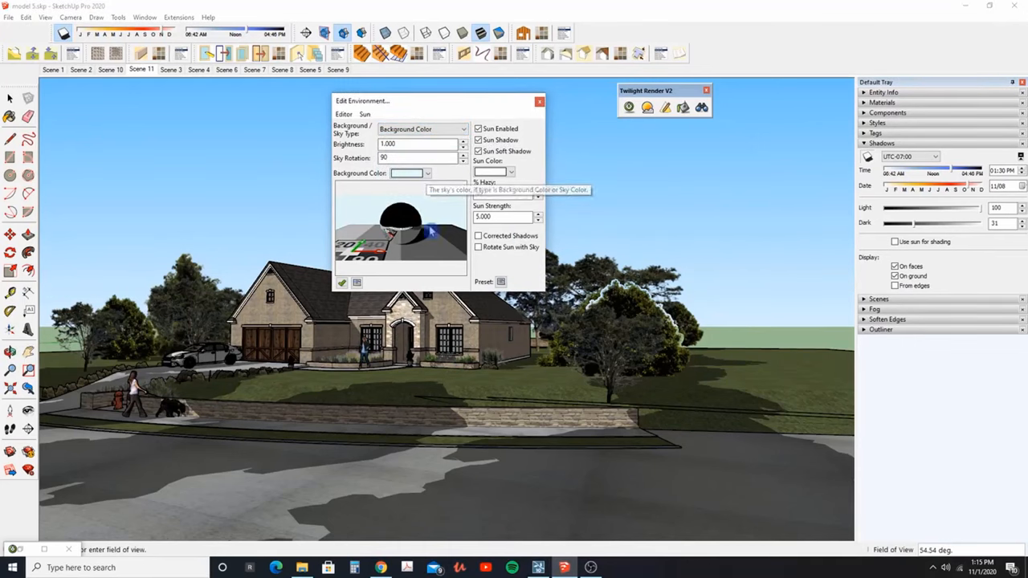
pyautogui.click(428, 174)
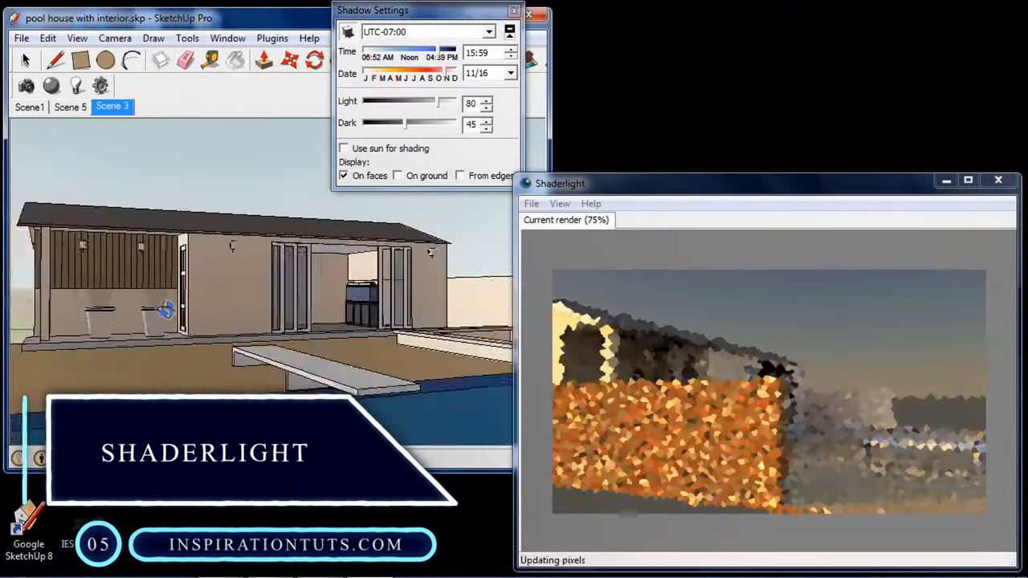
# - Rotate the view, pick a resolution preset, choose London Morning lighting, and rotate its position
pyautogui.moveTo(440, 51); pyautogui.dragTo(413, 51)
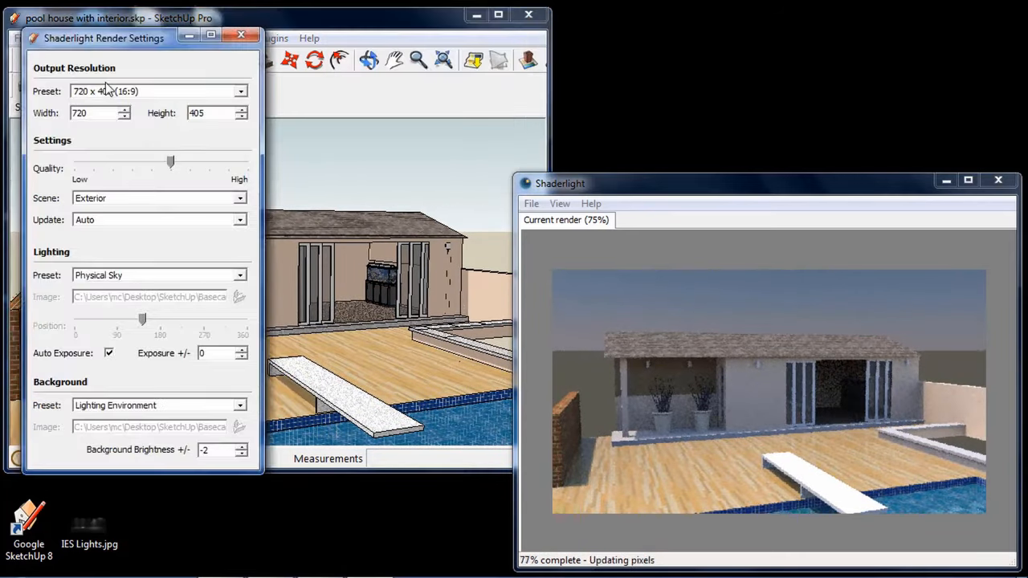
pyautogui.click(240, 275)
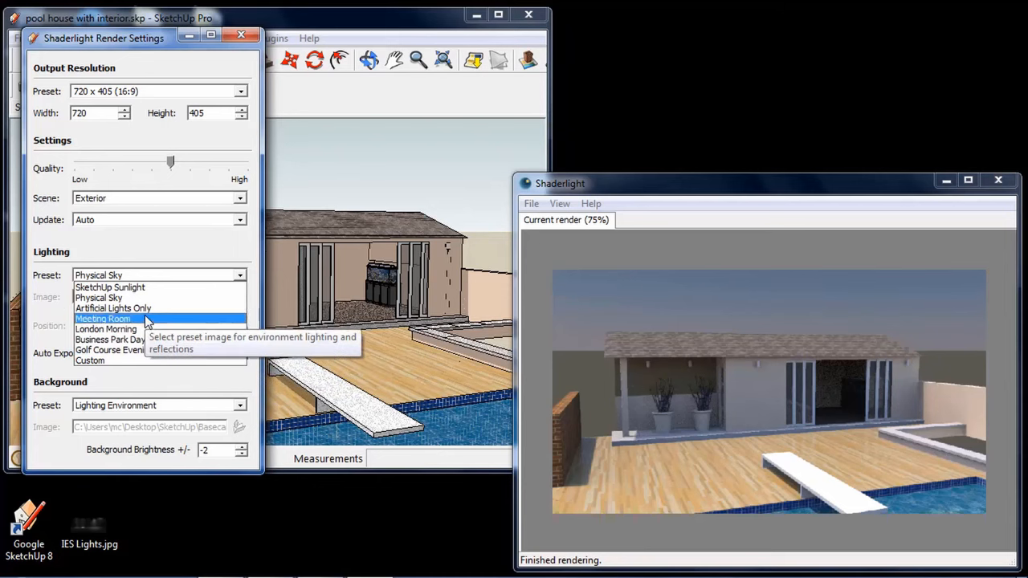
pyautogui.moveTo(153, 328)
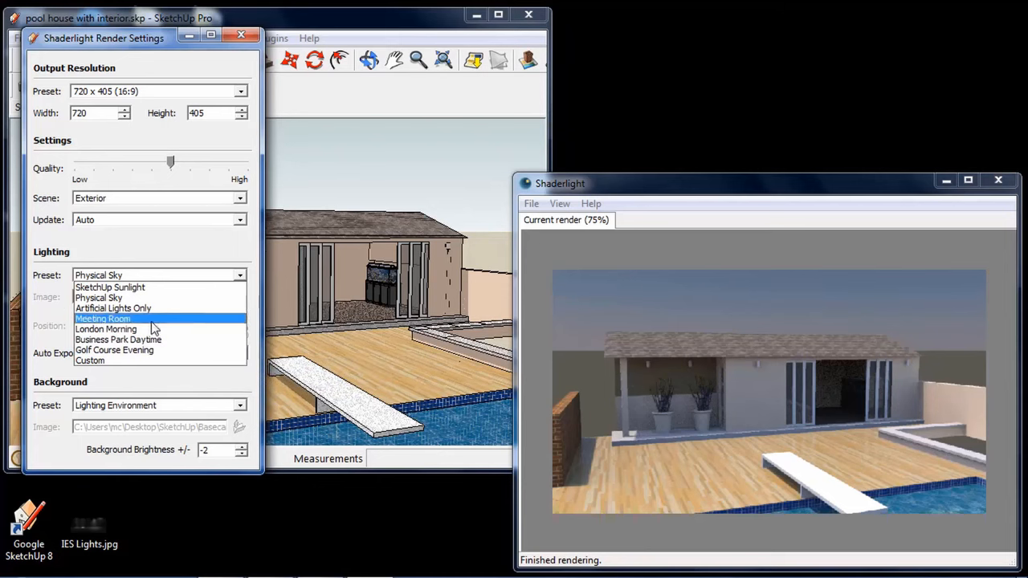
pyautogui.click(105, 329)
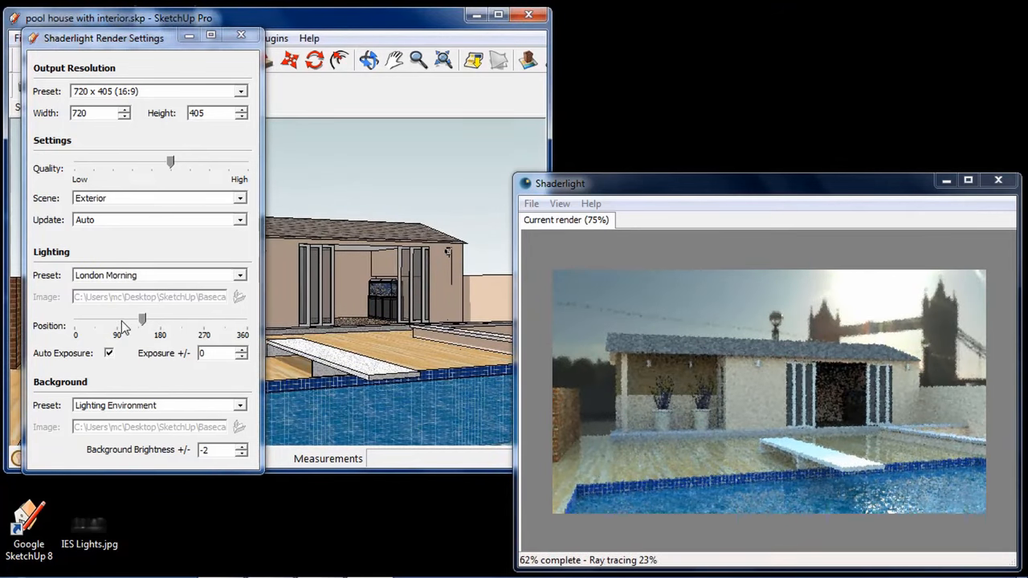
pyautogui.moveTo(141, 319); pyautogui.dragTo(110, 320)
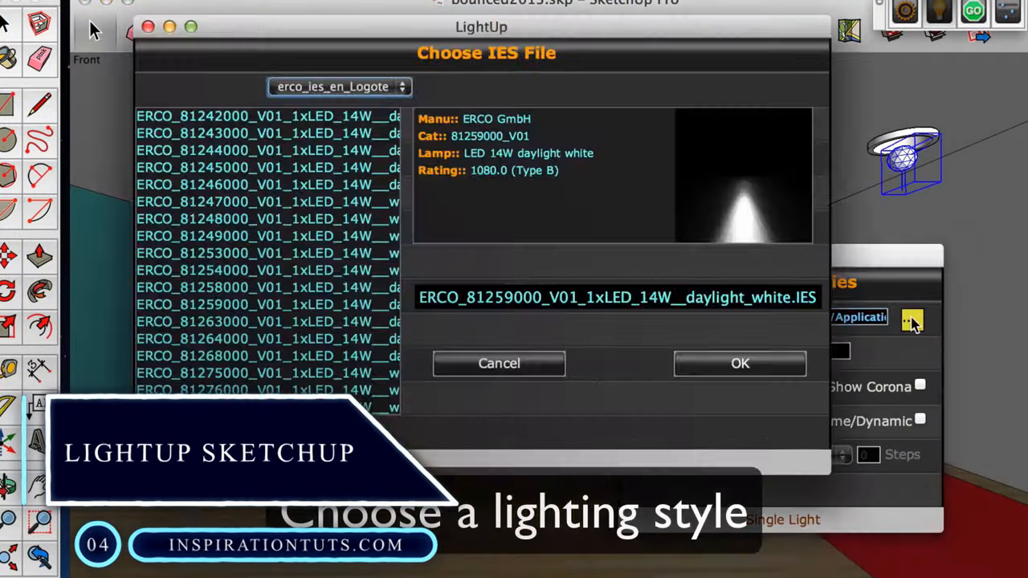
# - Assign the ERCO 14W LED daylight white IES profile and switch to Scène 2
pyautogui.click(740, 363)
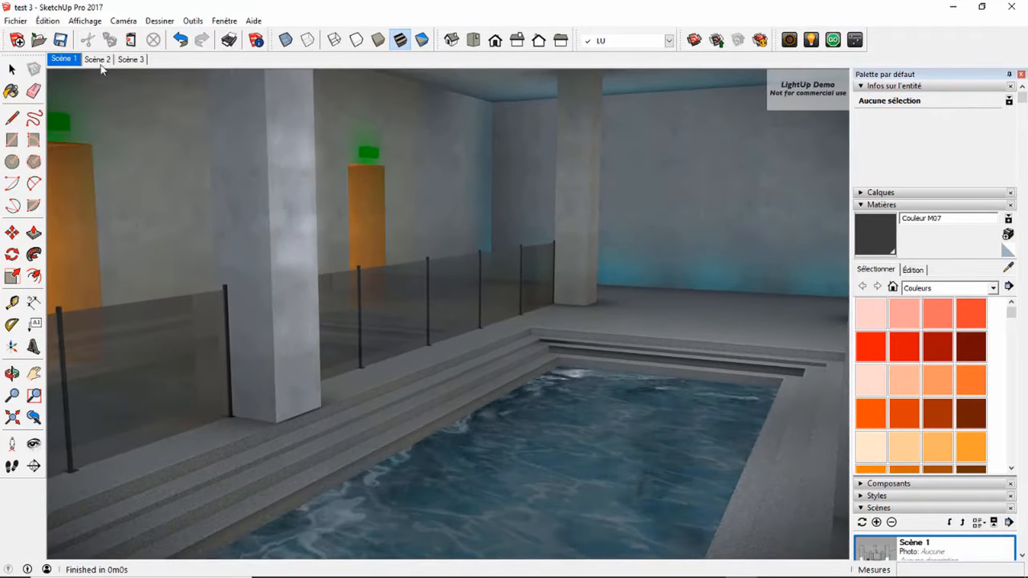
pyautogui.click(97, 59)
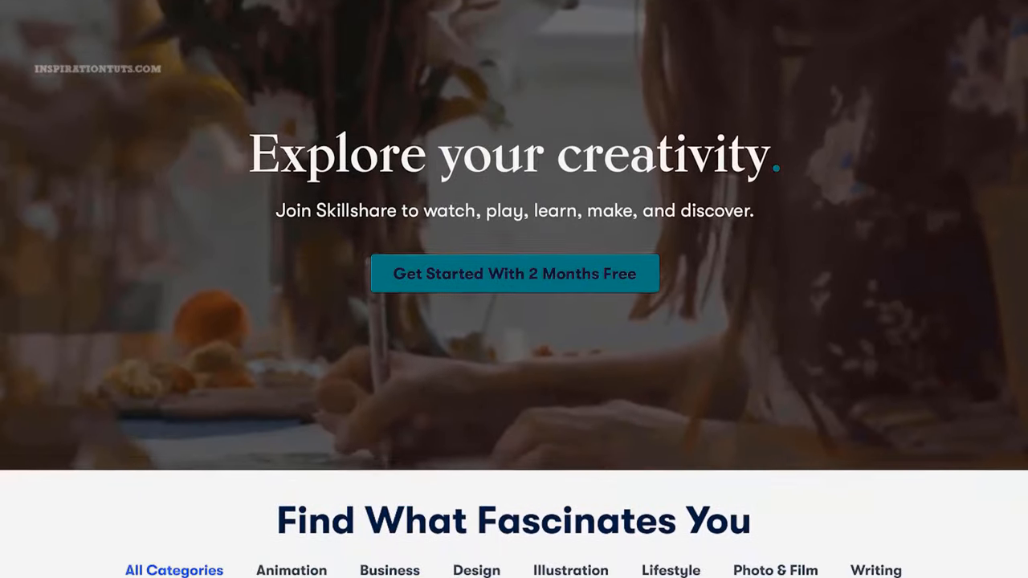
# - Scroll down through the grid of Skillshare 'Rendering' class results
pyautogui.scroll(-3)
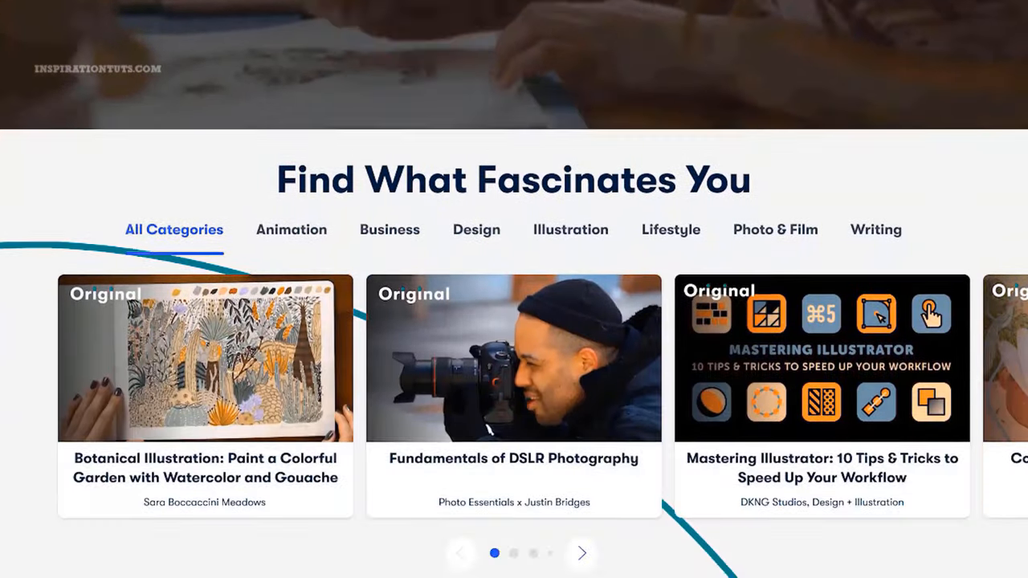
pyautogui.scroll(-3)
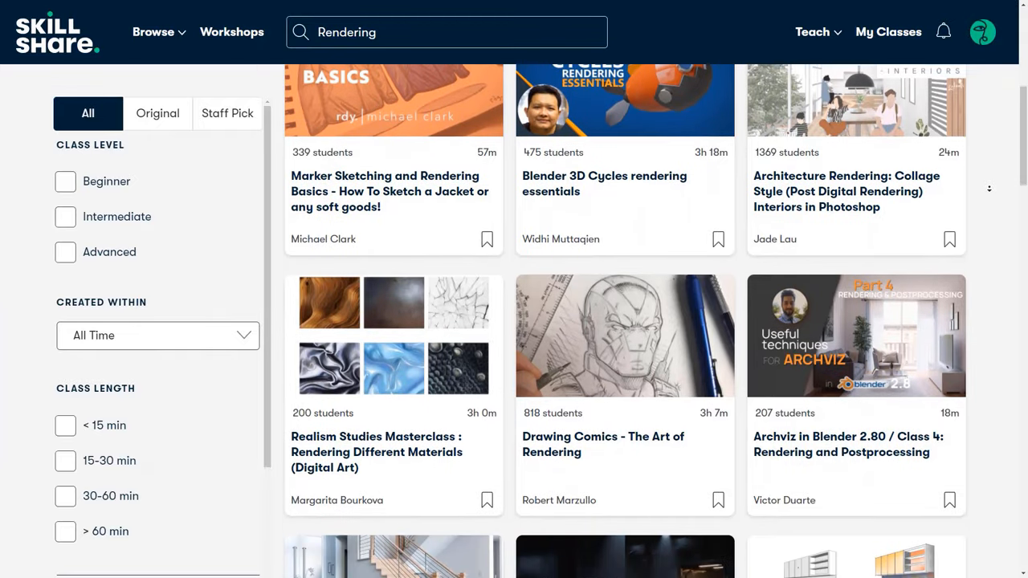
pyautogui.scroll(-3)
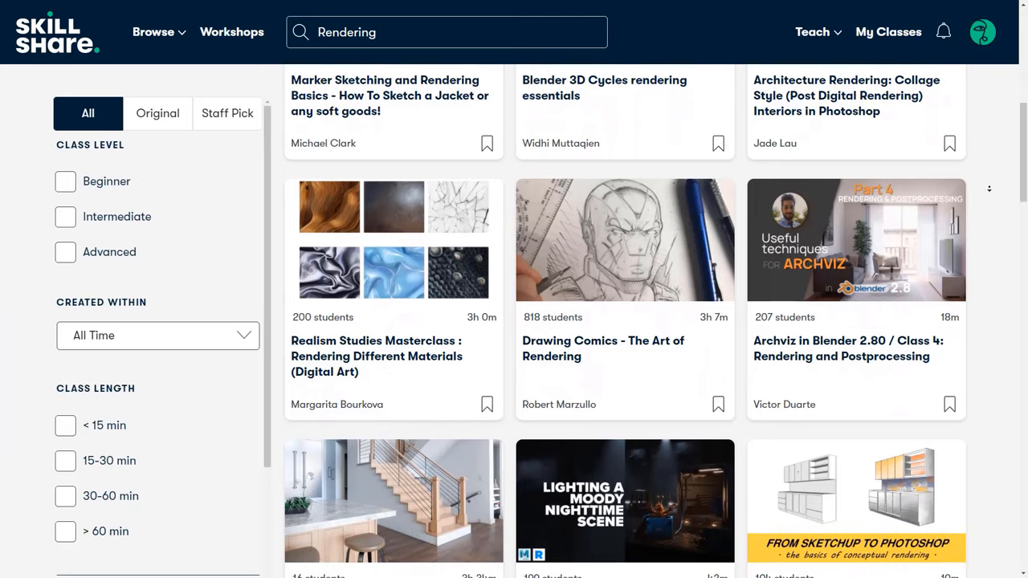
pyautogui.scroll(-3)
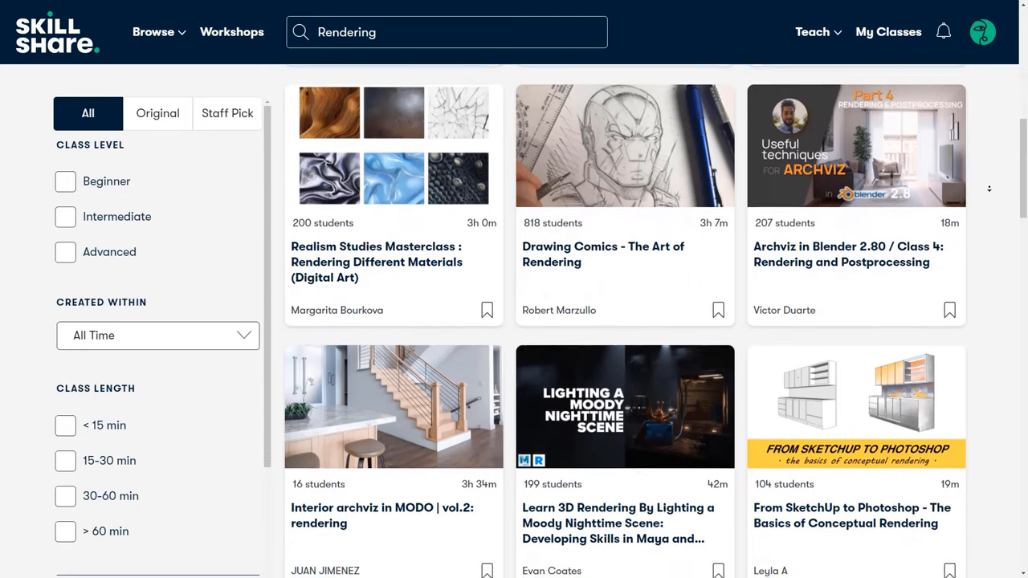
pyautogui.scroll(-3)
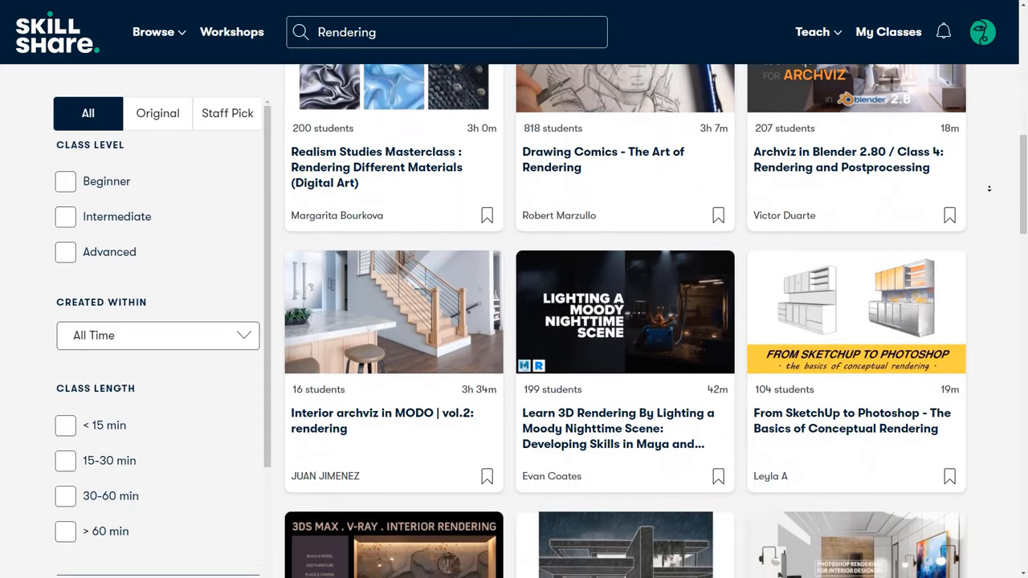
pyautogui.scroll(-3)
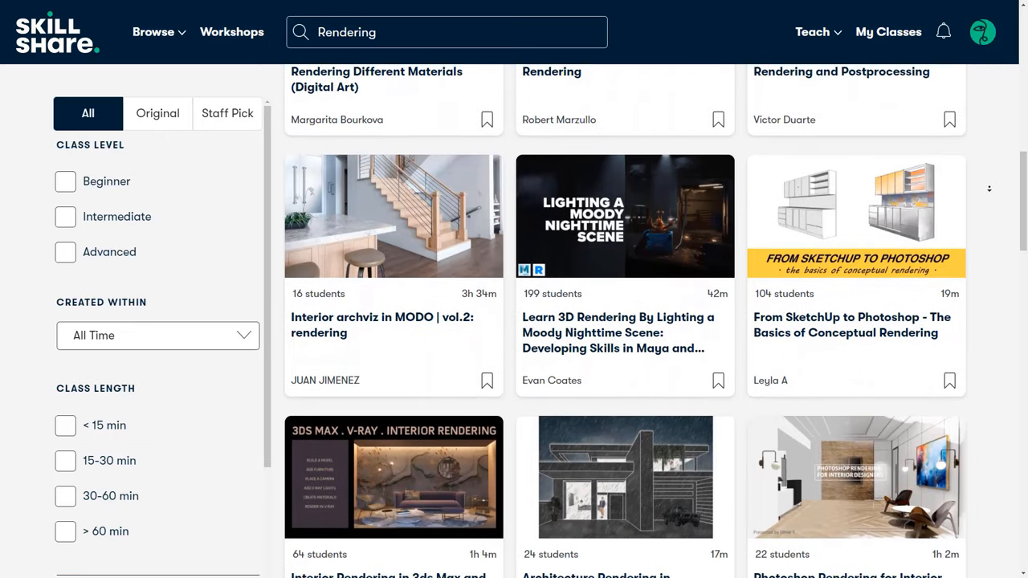
pyautogui.scroll(-3)
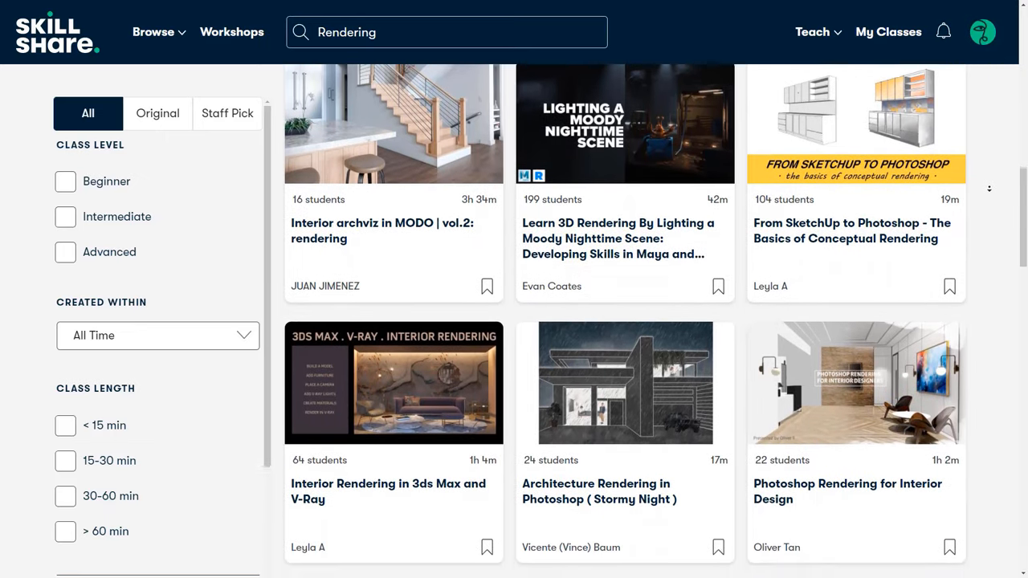
pyautogui.scroll(-3)
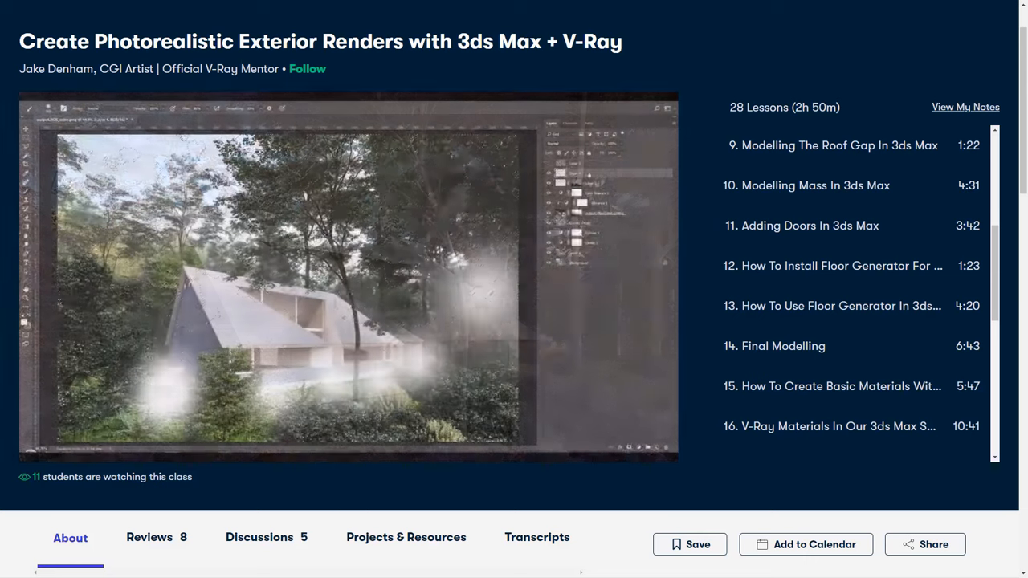
# - Open the 'Create Photorealistic Exterior Renders with 3ds Max + V-Ray' class card
pyautogui.click(348, 276)
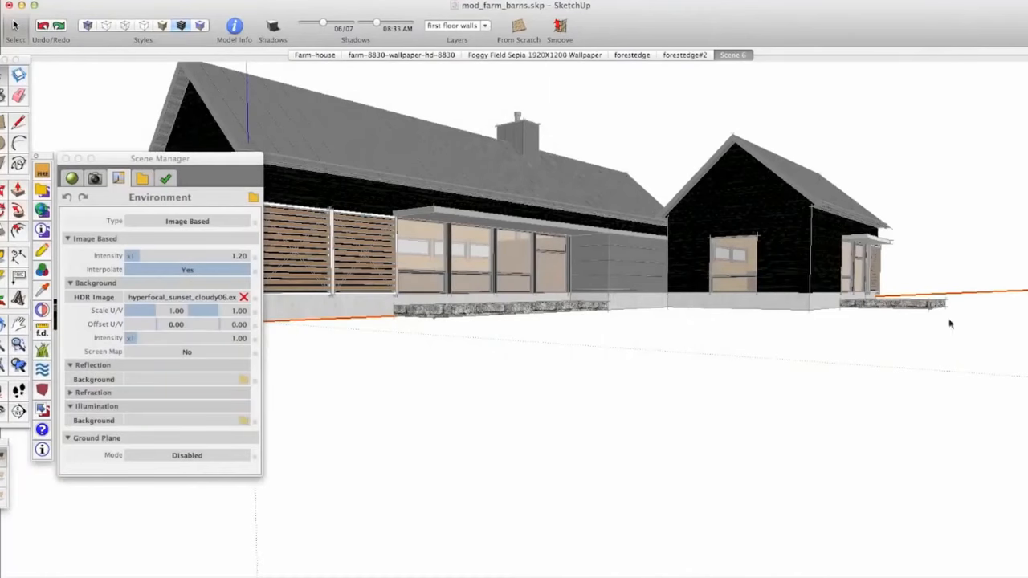
pyautogui.click(119, 178)
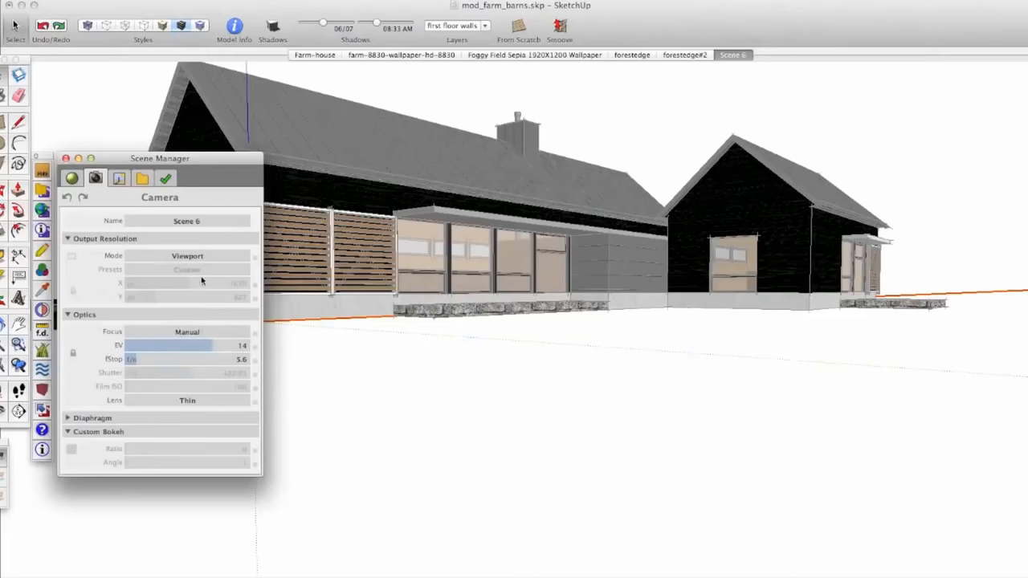
pyautogui.click(95, 178)
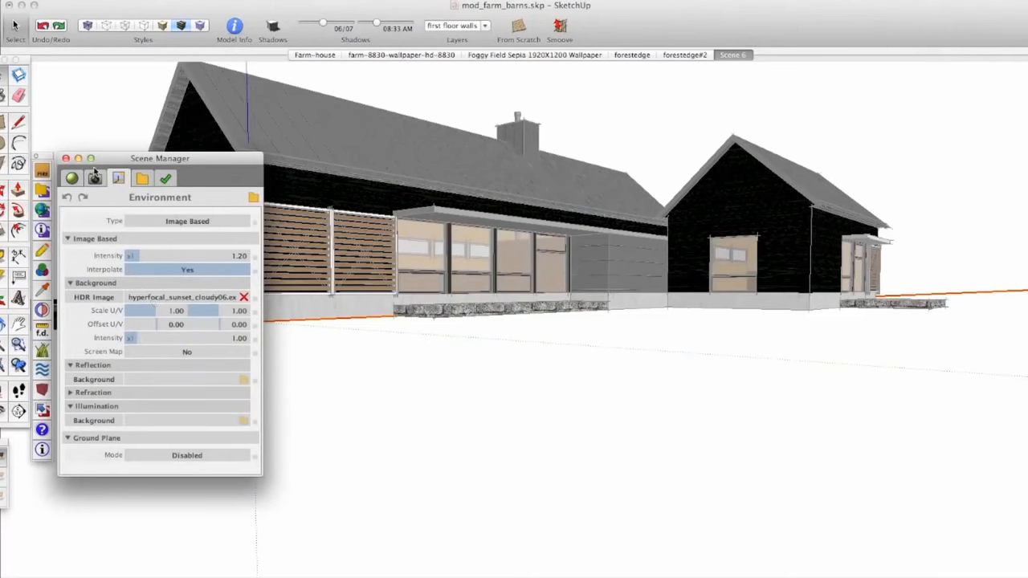
pyautogui.click(118, 178)
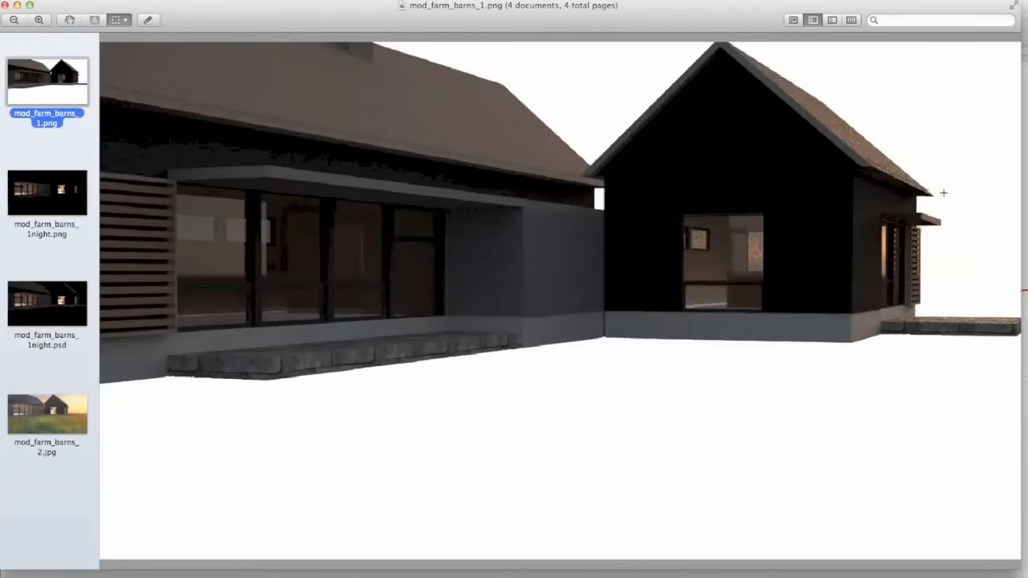
# - Display the night render, then the sunset-in-tall-grass render mod_farm_barns_2.jpg
pyautogui.click(46, 303)
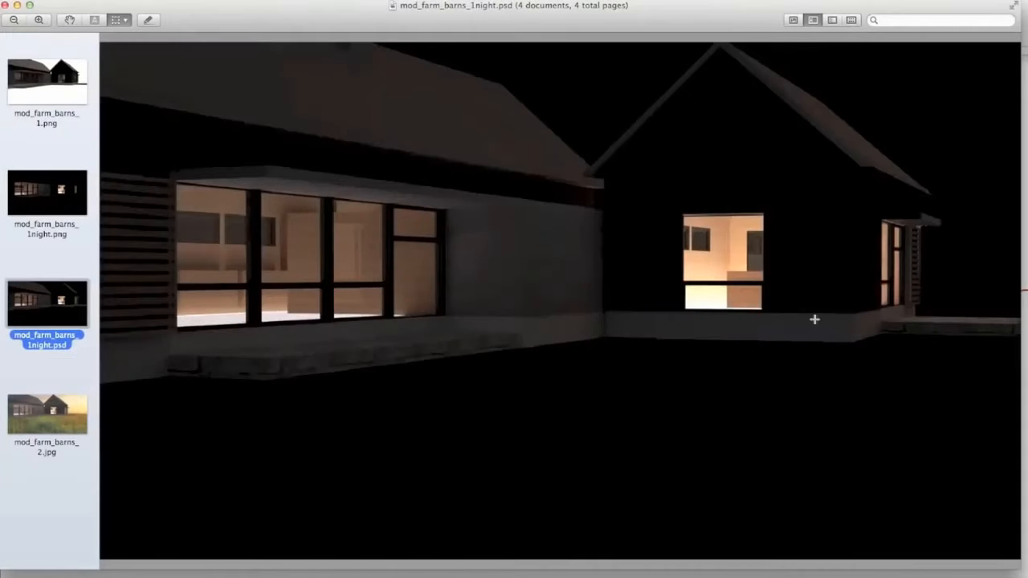
pyautogui.click(47, 415)
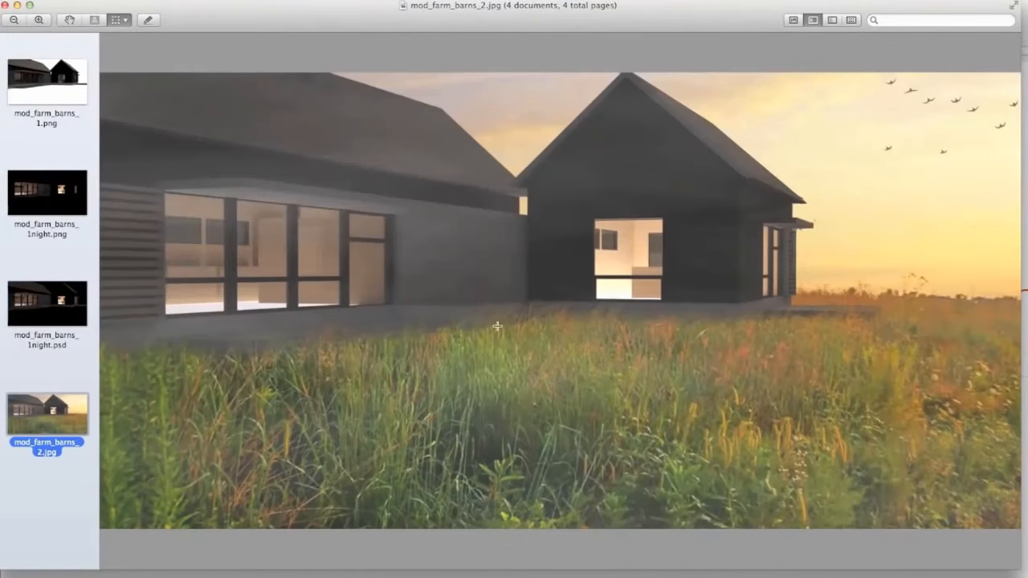
pyautogui.moveTo(522, 345)
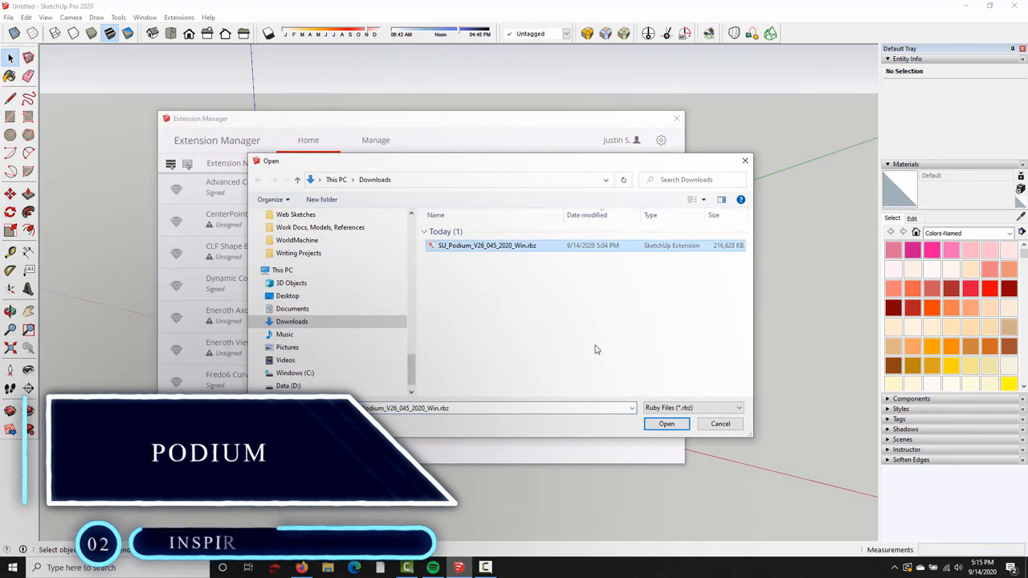
# - Install the SU_Podium .rbz extension and start a Podium render of the bathroom
pyautogui.click(666, 423)
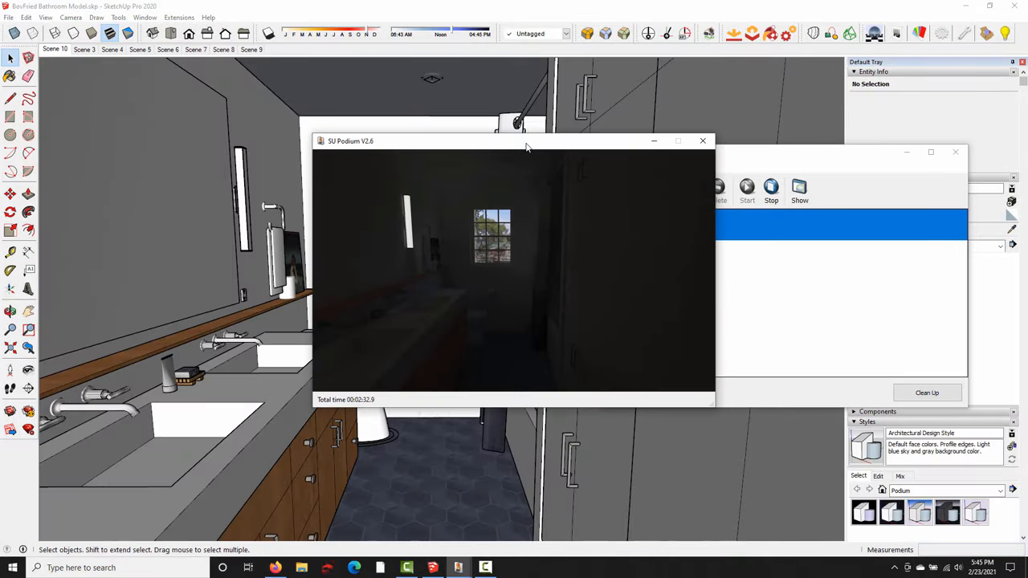
pyautogui.click(703, 141)
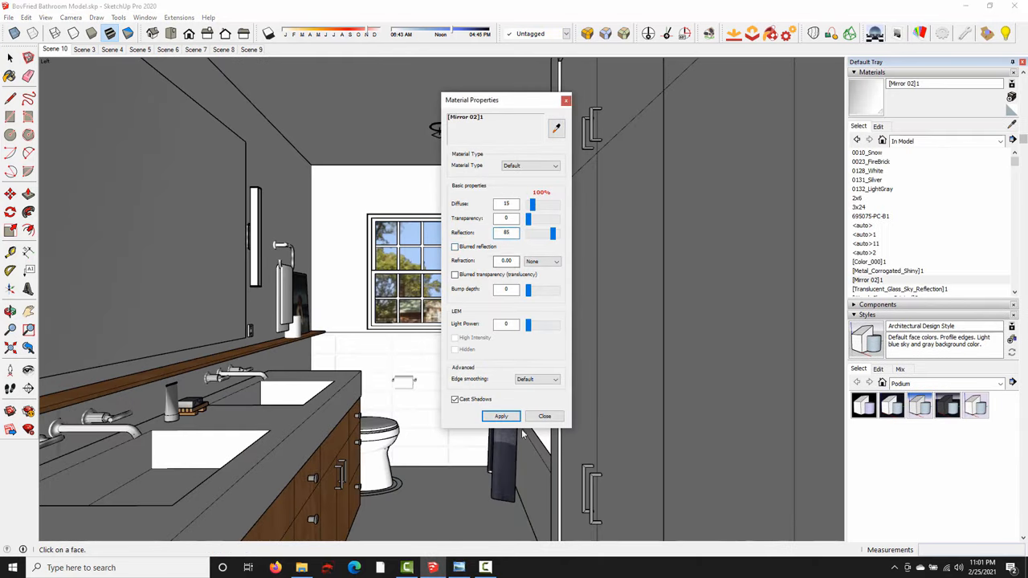
# - Give the mirror reflection 85 and apply reflective settings to the Metal_Corrugated_Shiny rod
pyautogui.click(878, 126)
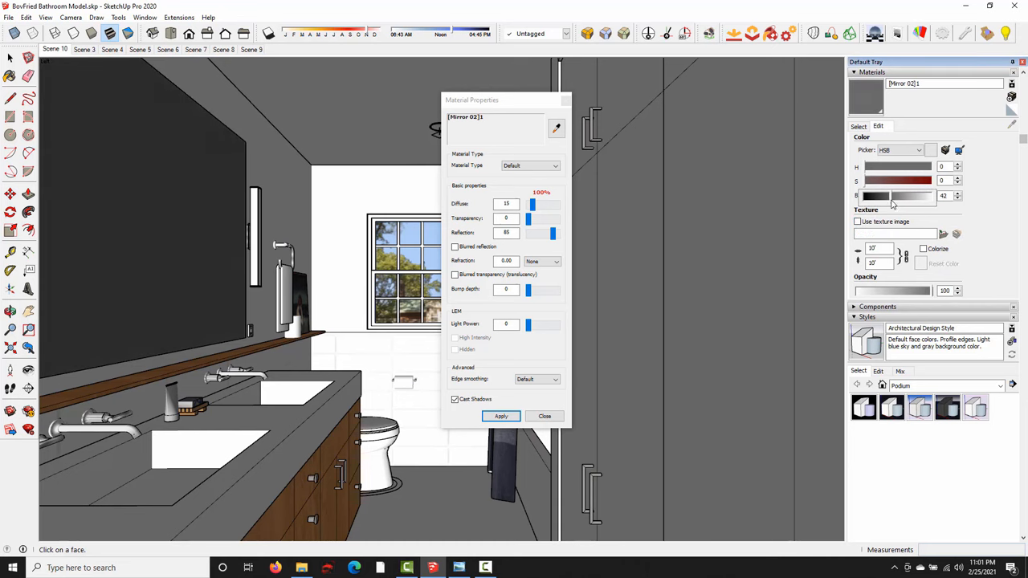
pyautogui.click(544, 416)
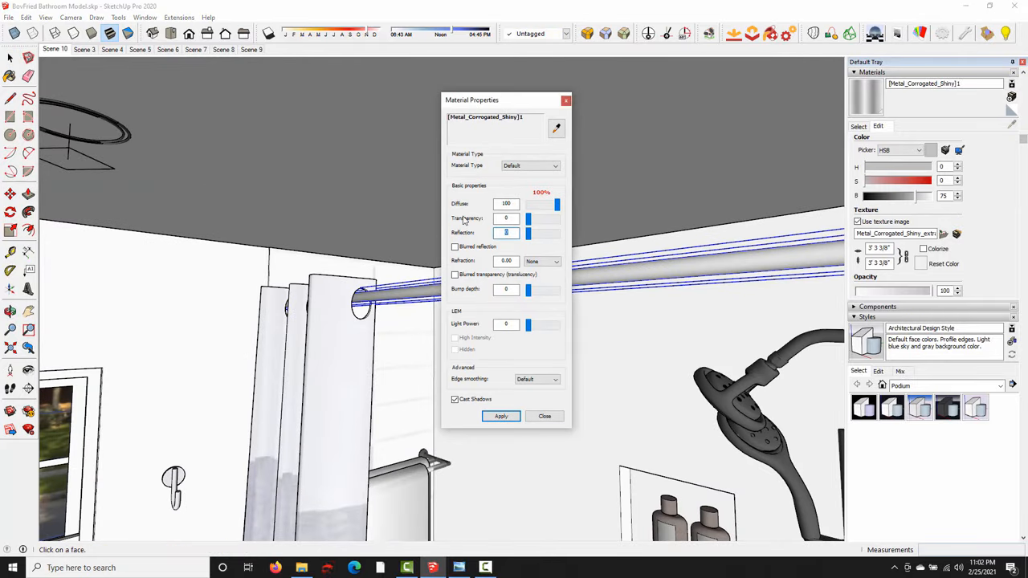
pyautogui.click(545, 416)
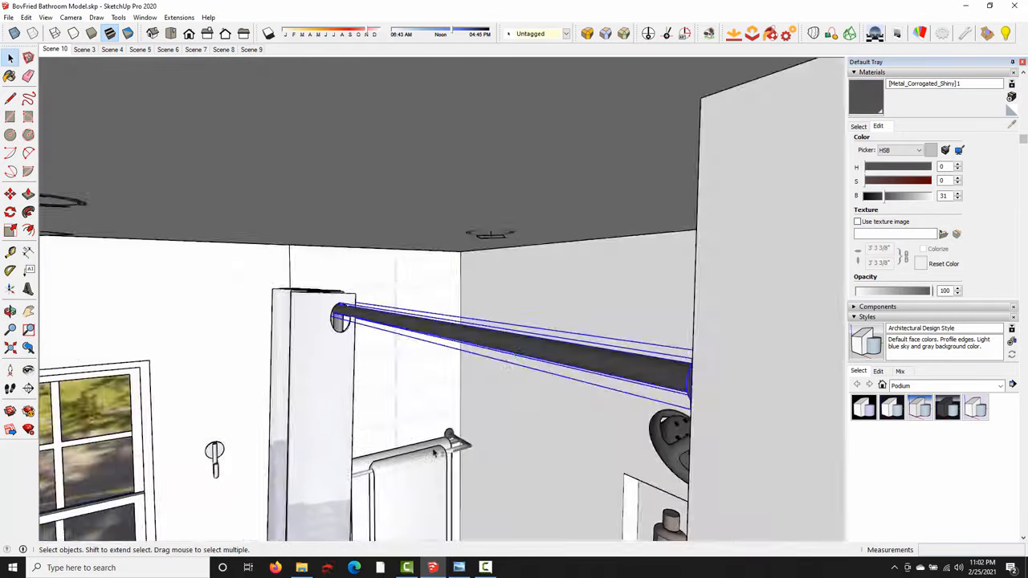
pyautogui.click(251, 49)
pyautogui.write('Countertop')
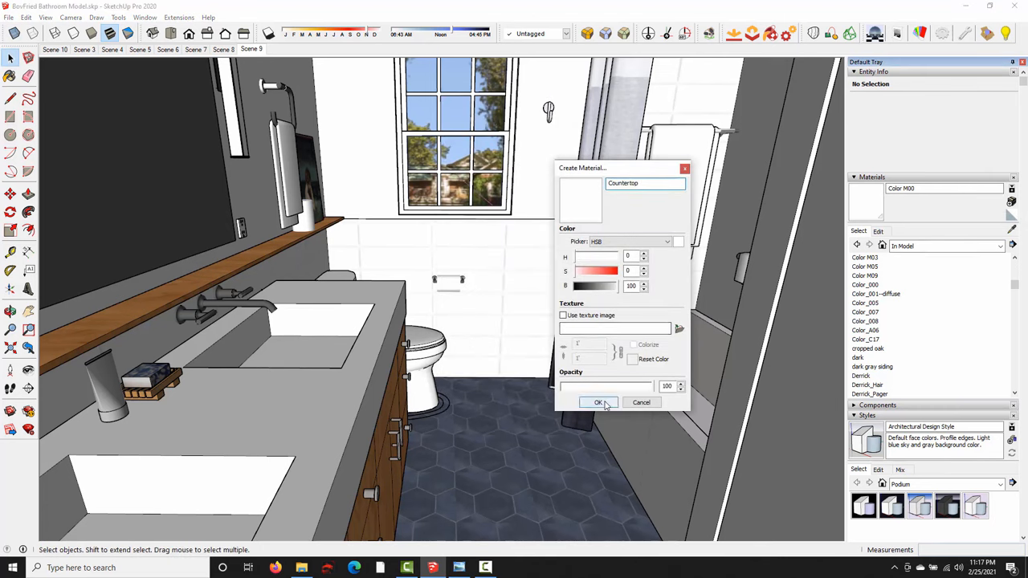
# - Confirm a new white material named Countertop
pyautogui.click(598, 403)
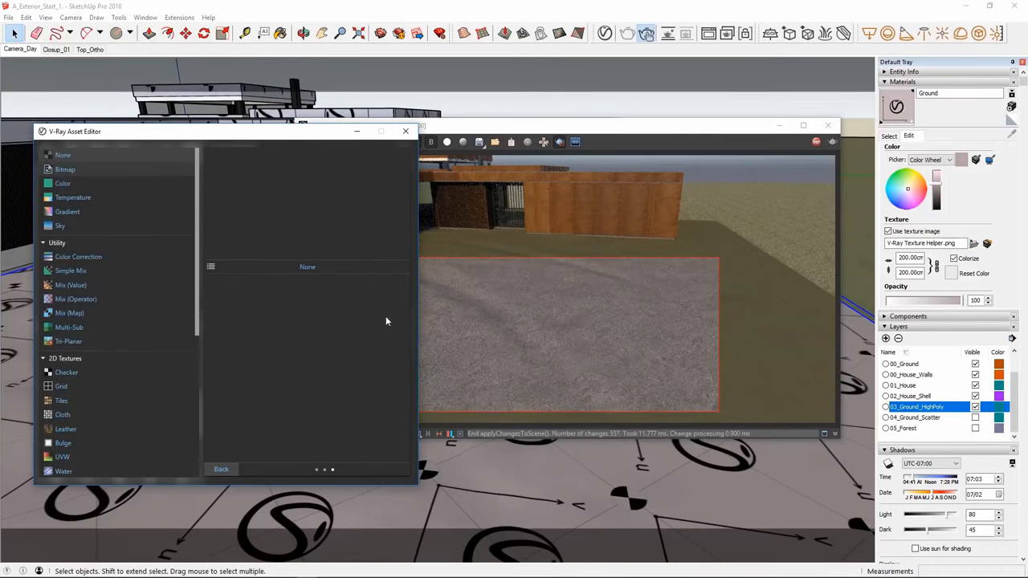
# - Open the texture type list for V-Ray's Ground material slot
pyautogui.click(68, 341)
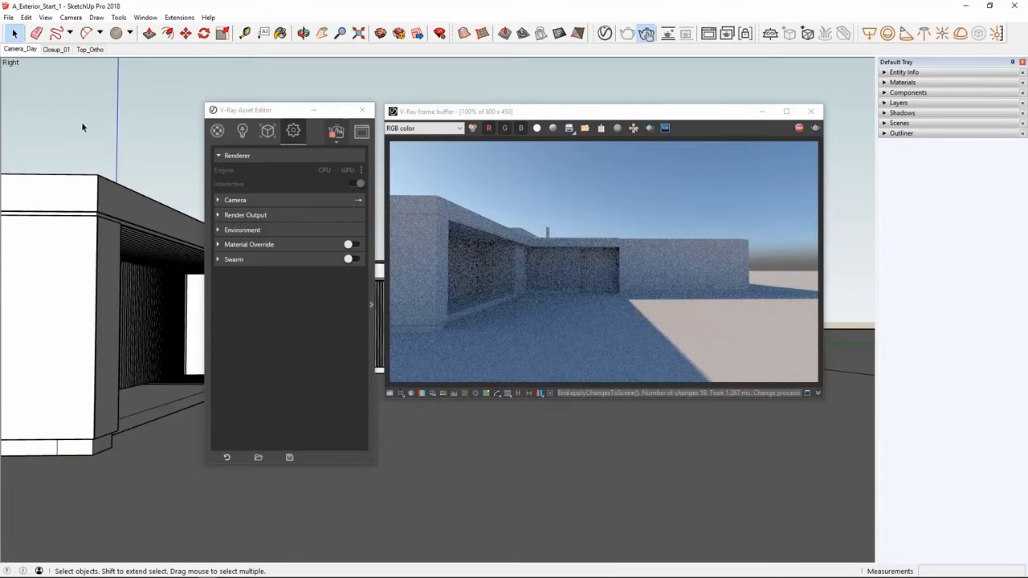
# - Set V-Ray Render Output to a custom 1000 × 500 size at 2:1 aspect
pyautogui.click(245, 214)
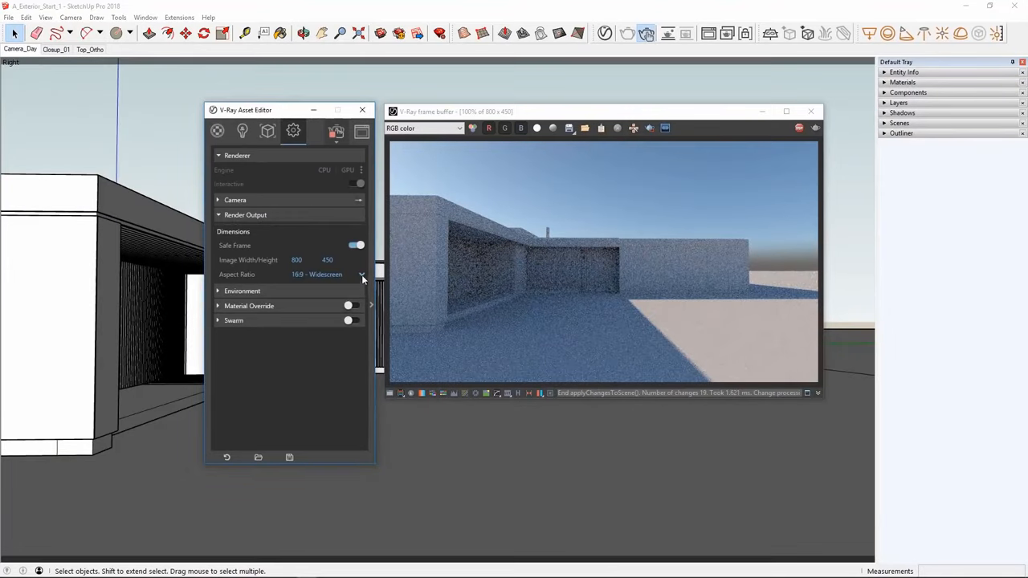
pyautogui.click(362, 275)
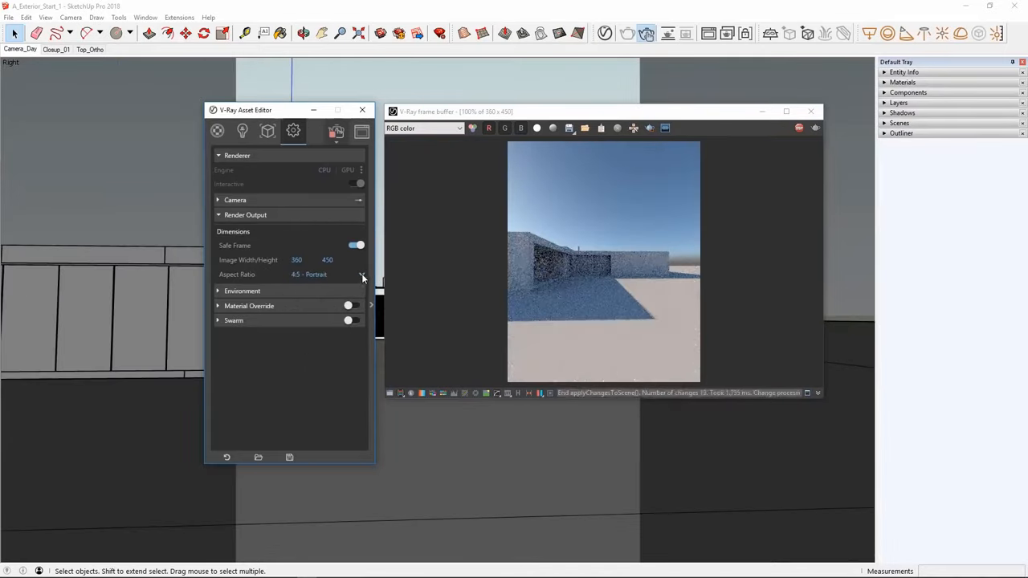
pyautogui.click(361, 274)
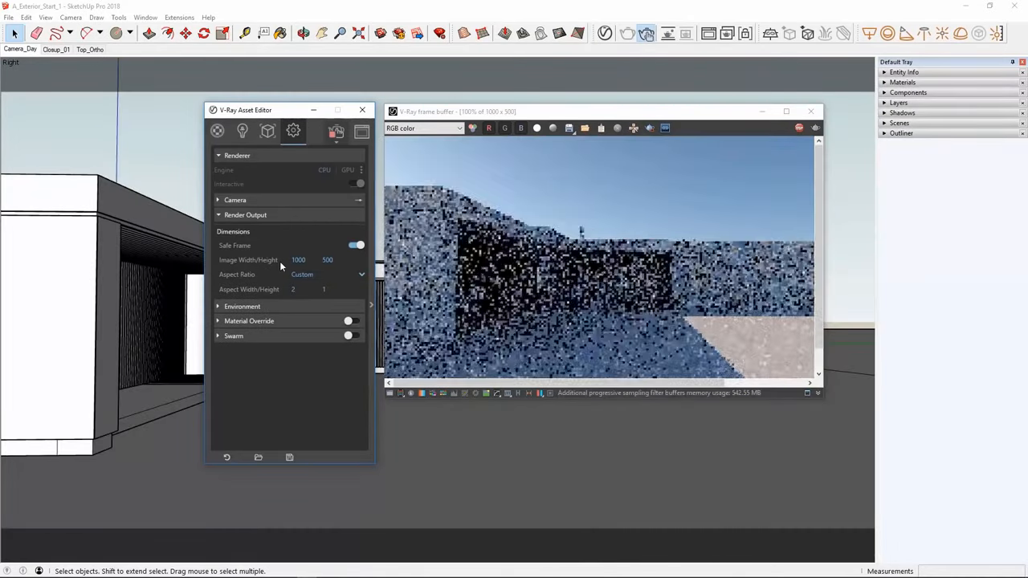